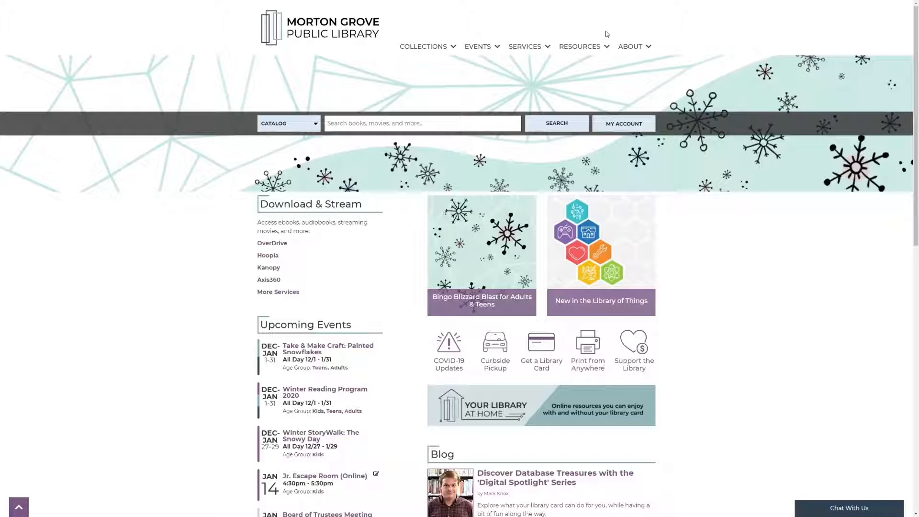
Follow the library homepage link to the Gale LegalForms Illinois Legal Forms library.
left_click(579, 46)
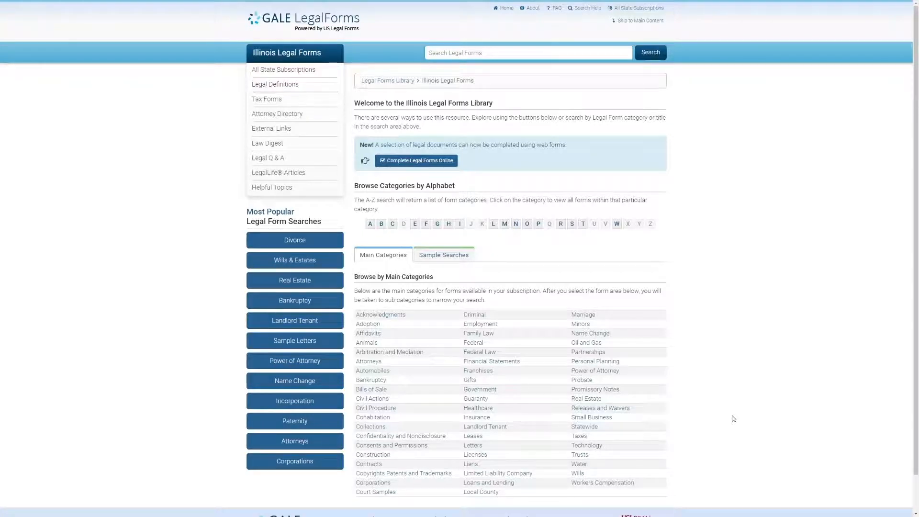
mouse_move(678, 410)
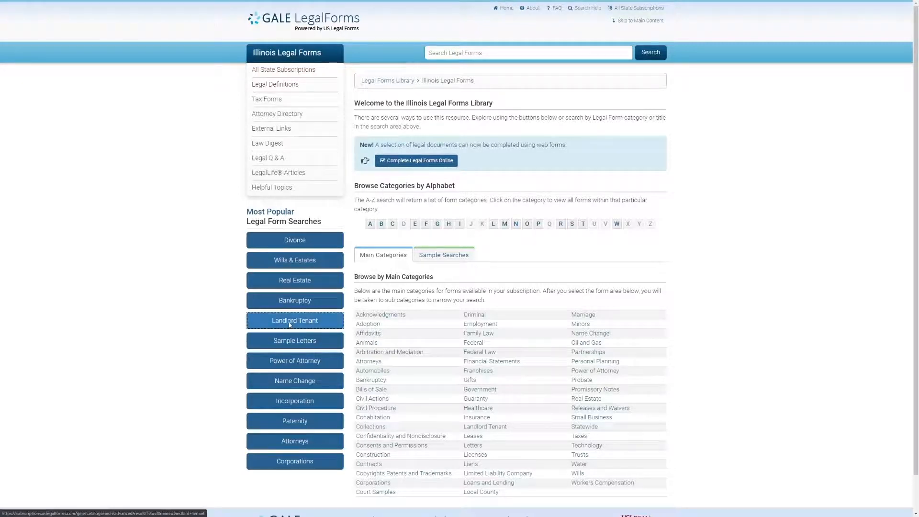
List the Landlord Tenant forms and download 'Landlord Agreement to allow Tenant Alterations to Premises'.
left_click(294, 320)
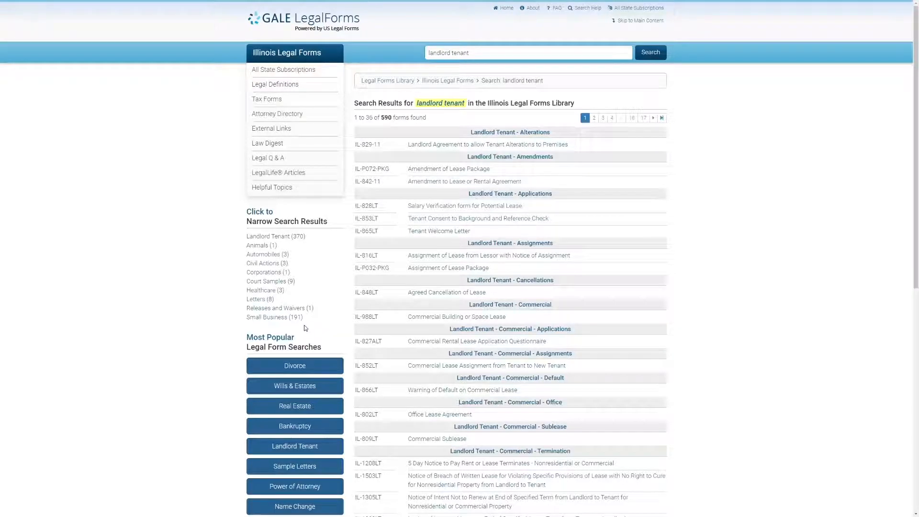
mouse_move(435, 147)
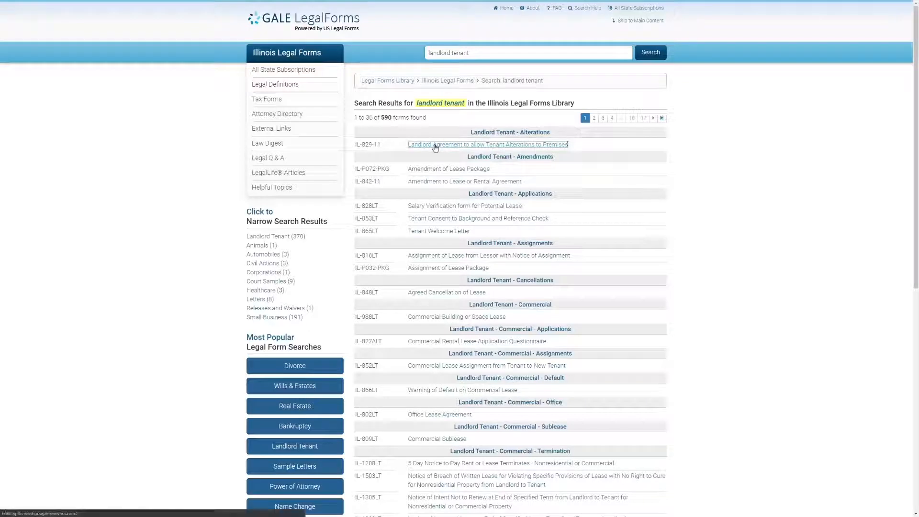
left_click(488, 144)
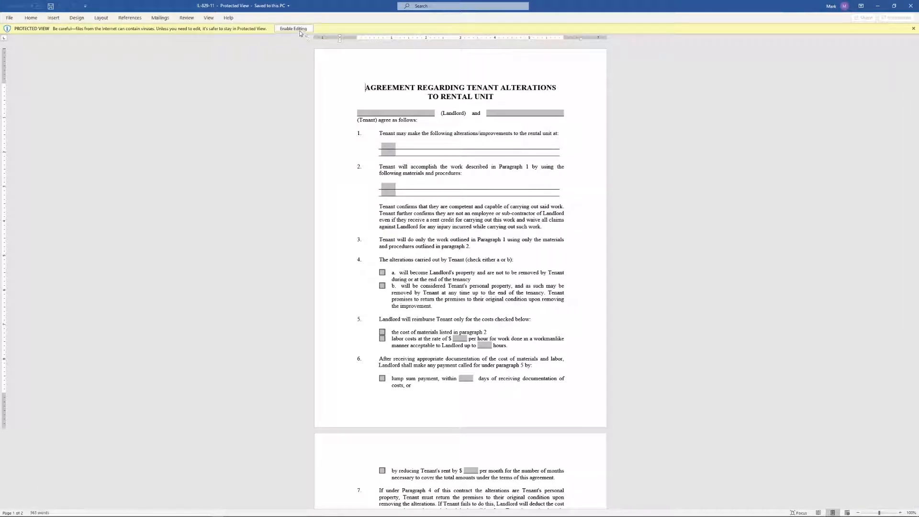
Enable editing on the downloaded IL-829-11 form in Word's Protected View.
left_click(293, 28)
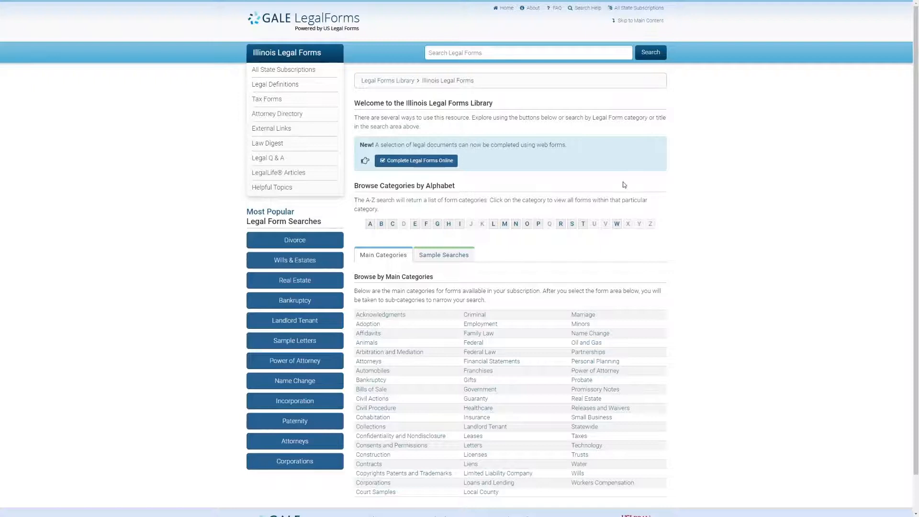
mouse_move(629, 178)
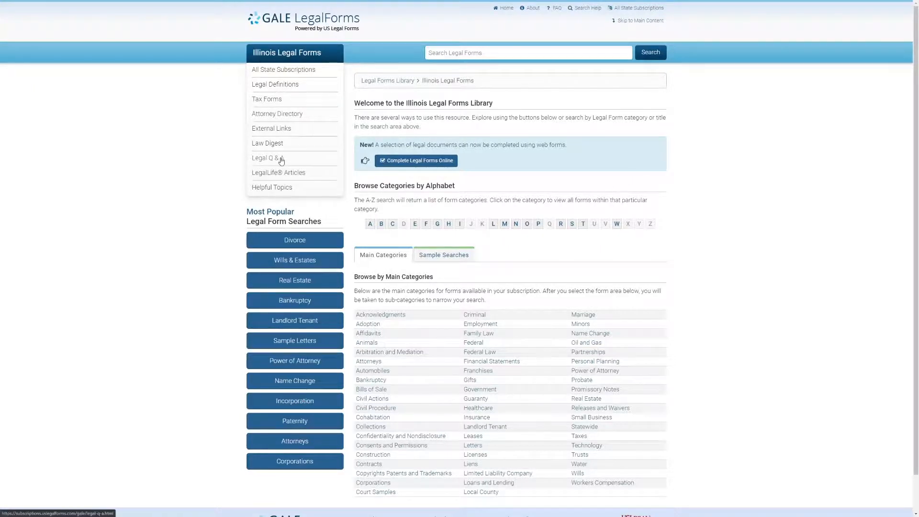
Open the Legal Questions and Answers section from the Illinois Legal Forms Library home page.
left_click(268, 158)
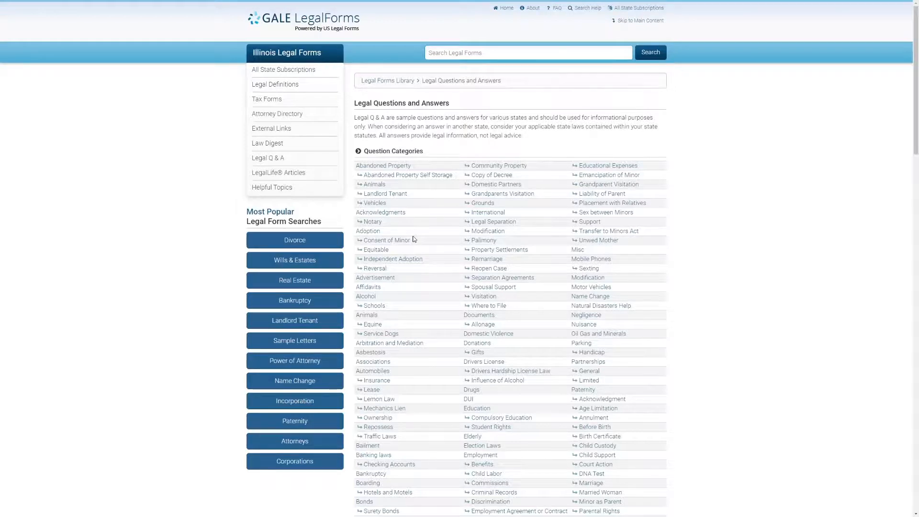
mouse_move(417, 240)
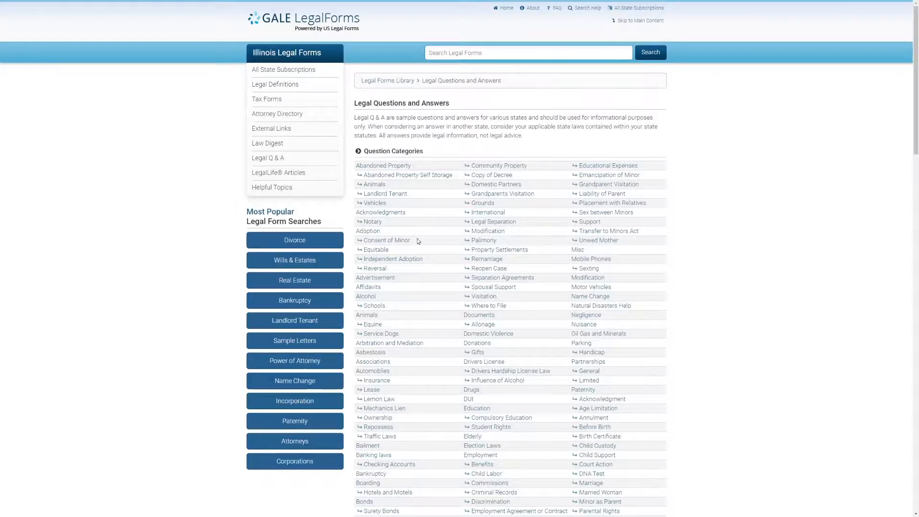